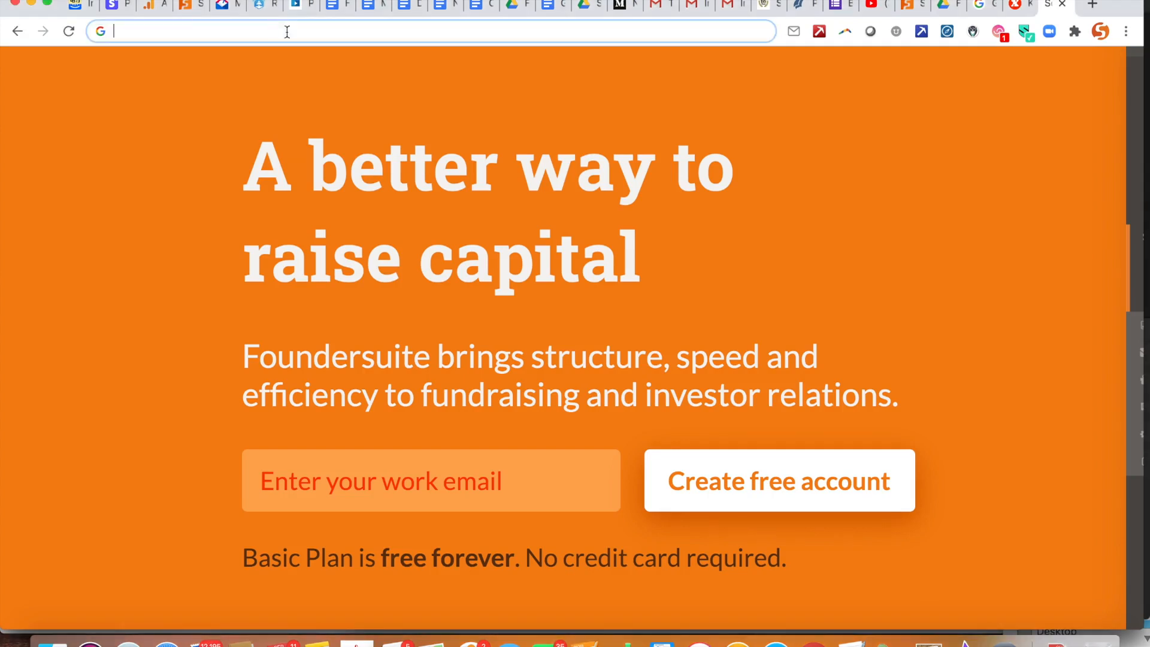
Go to foundersuite.com and open the Series B deal's investor pipeline board
{"action": "type", "text": "http://www.foundersuite.com/"}
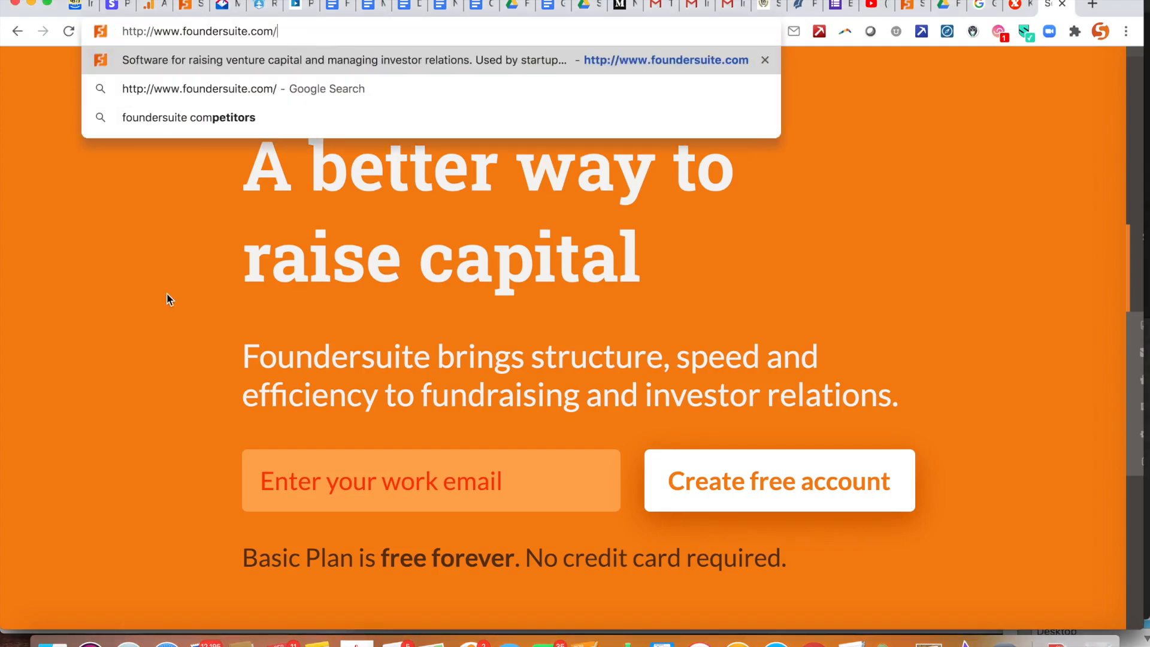
{"action": "left_click", "coordinate": [431, 481]}
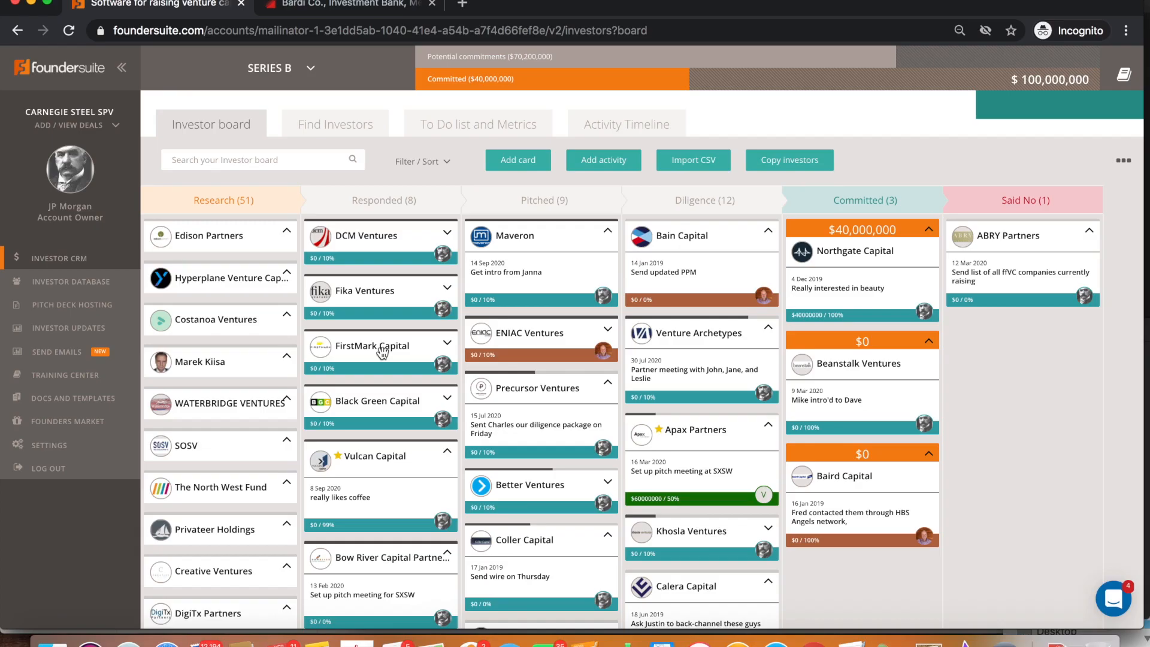
{"action": "mouse_move", "coordinate": [297, 348]}
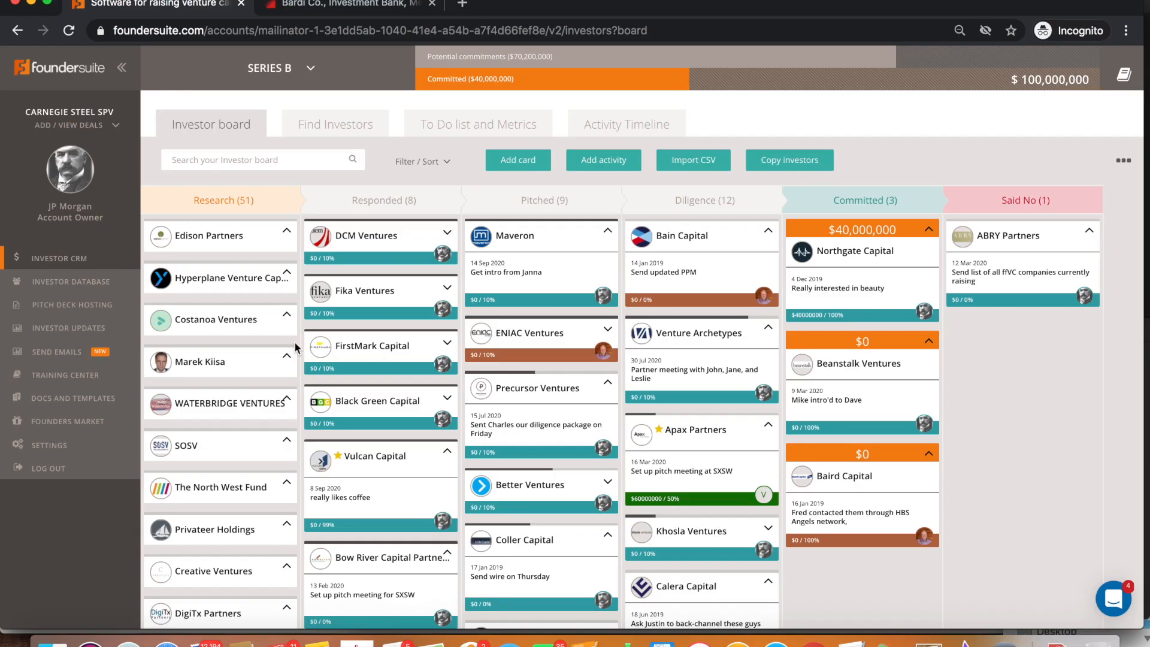
Search investors tagged Corporate Venture Capital, browse results, and open Venture Archetypes' record
{"action": "left_click", "coordinate": [335, 124]}
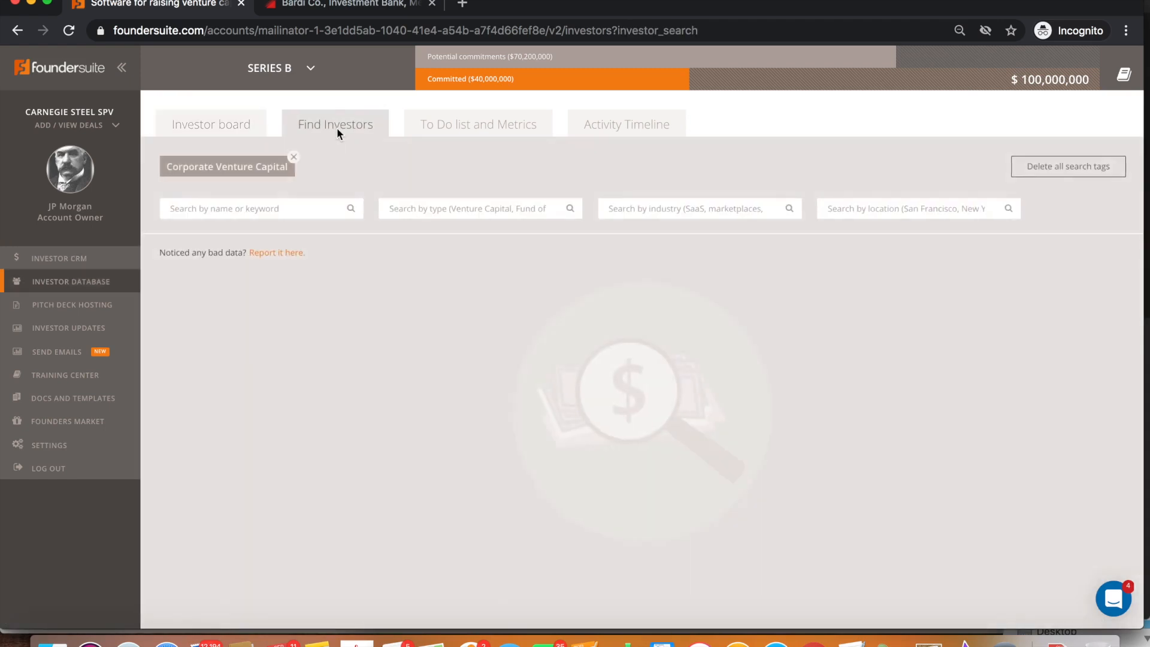
{"action": "left_click", "coordinate": [335, 124]}
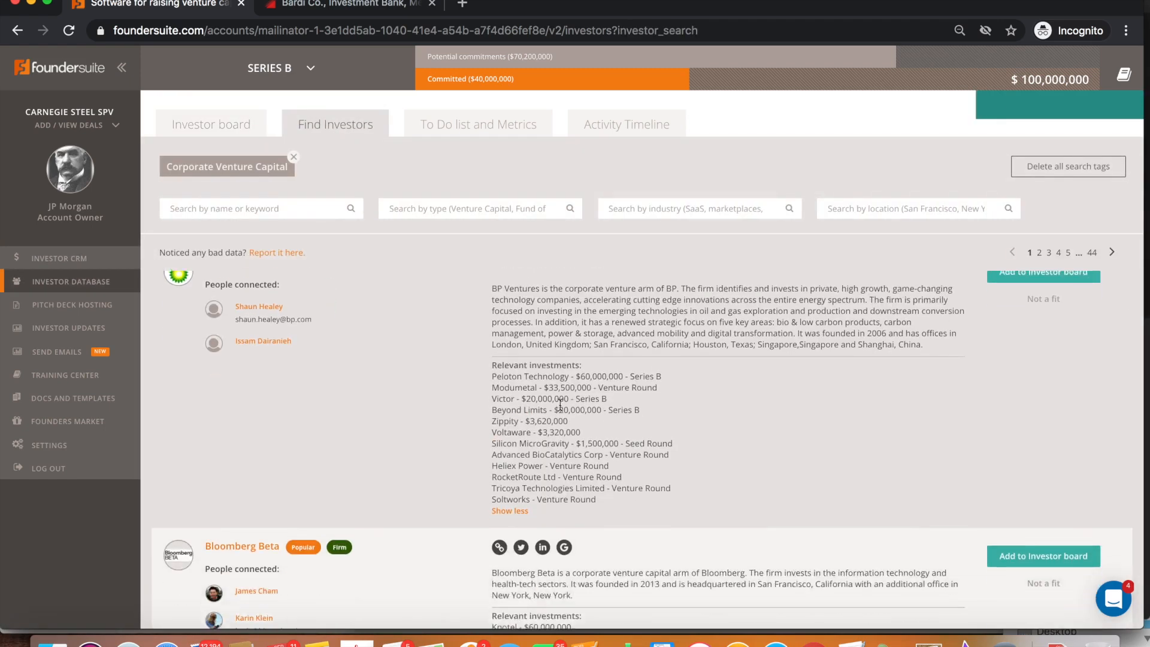
{"action": "scroll", "scroll_direction": "down", "scroll_amount": 3}
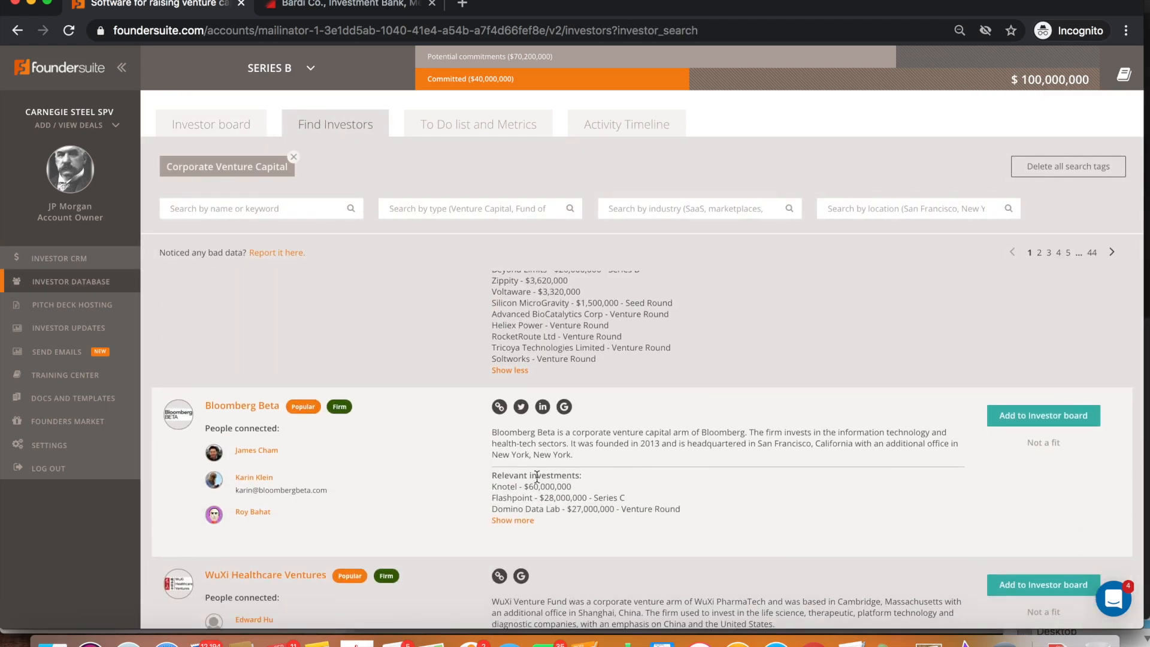
{"action": "left_click", "coordinate": [210, 124]}
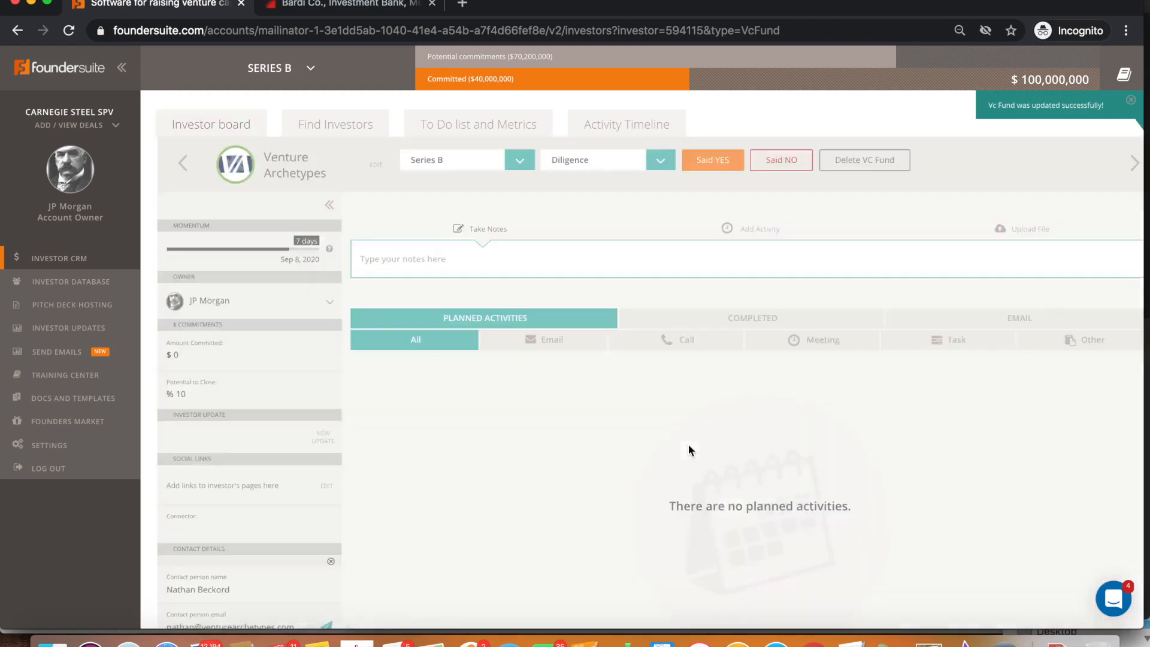
Preview the hosted pitch deck, advance a slide, and turn on Track views
{"action": "left_click", "coordinate": [1019, 317]}
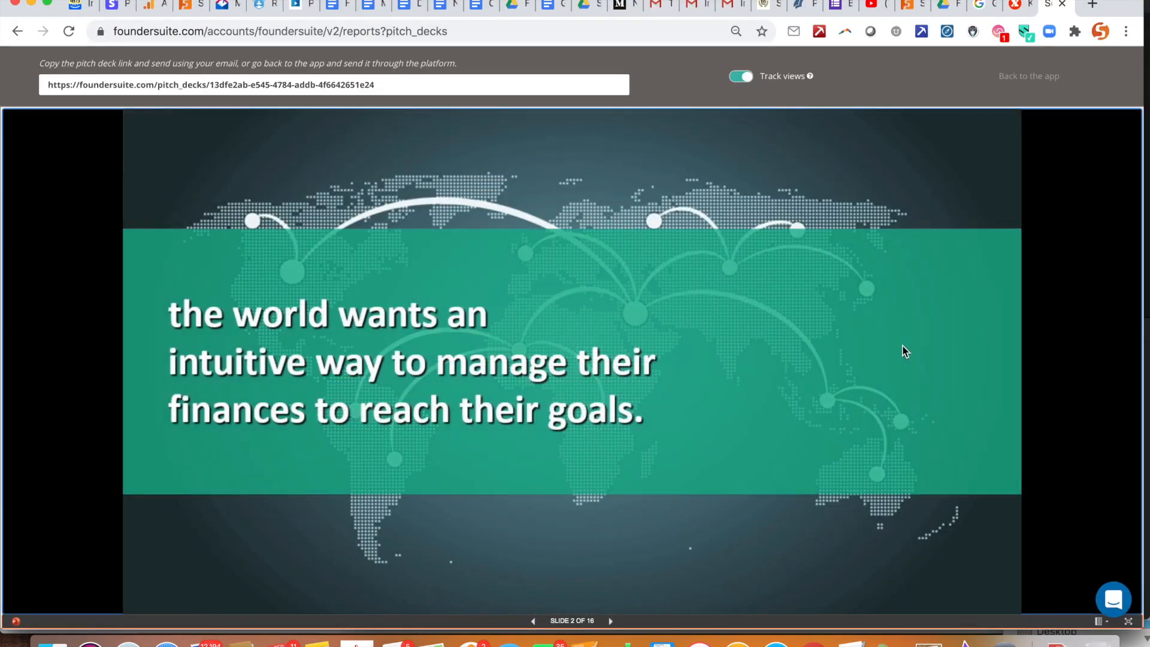
{"action": "left_click", "coordinate": [610, 620]}
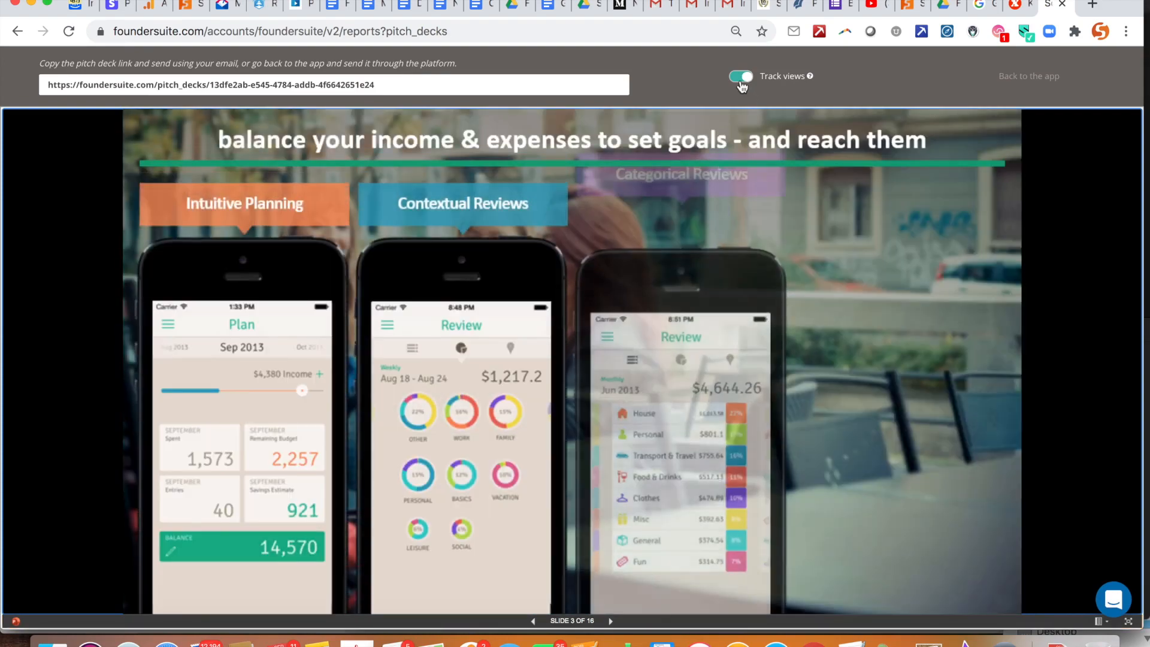
{"action": "left_click", "coordinate": [1028, 75]}
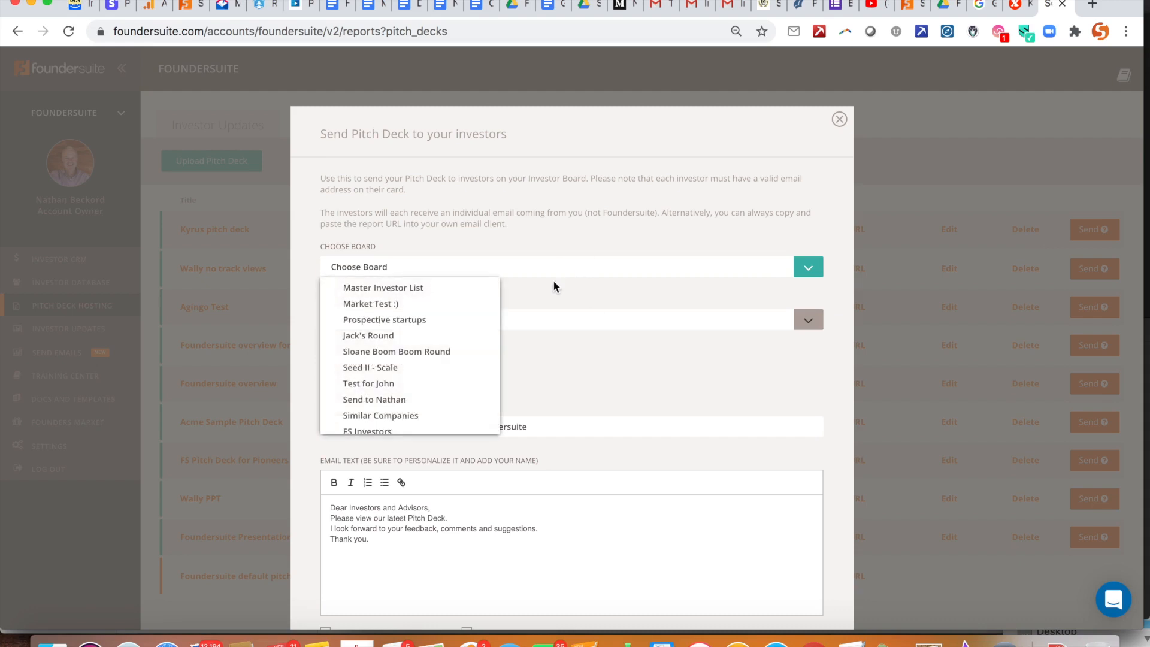
Send the deck to the Market Test :) board with personalized name and greeting
{"action": "left_click", "coordinate": [370, 303]}
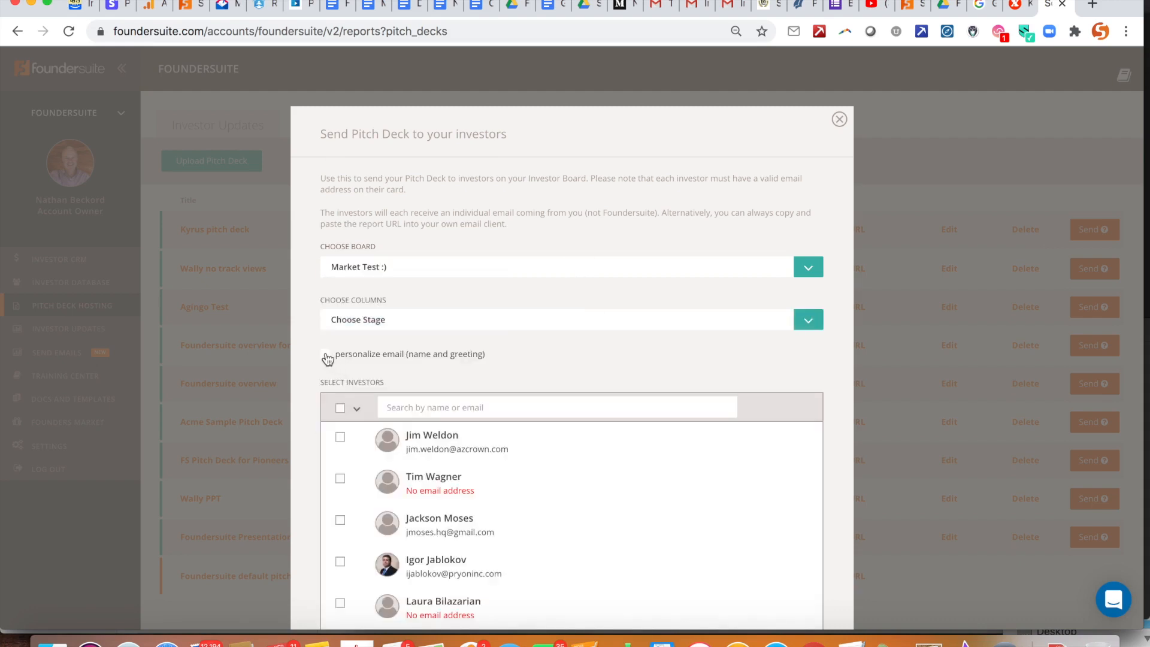
{"action": "left_click", "coordinate": [327, 359]}
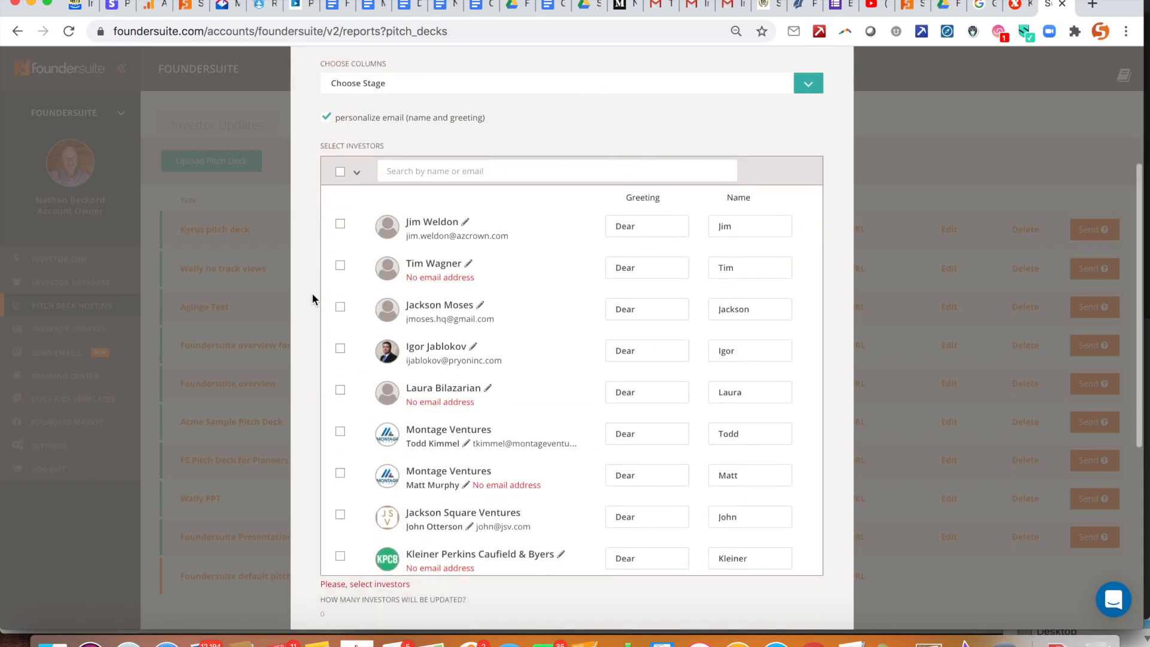
{"action": "scroll", "scroll_direction": "down", "scroll_amount": 3}
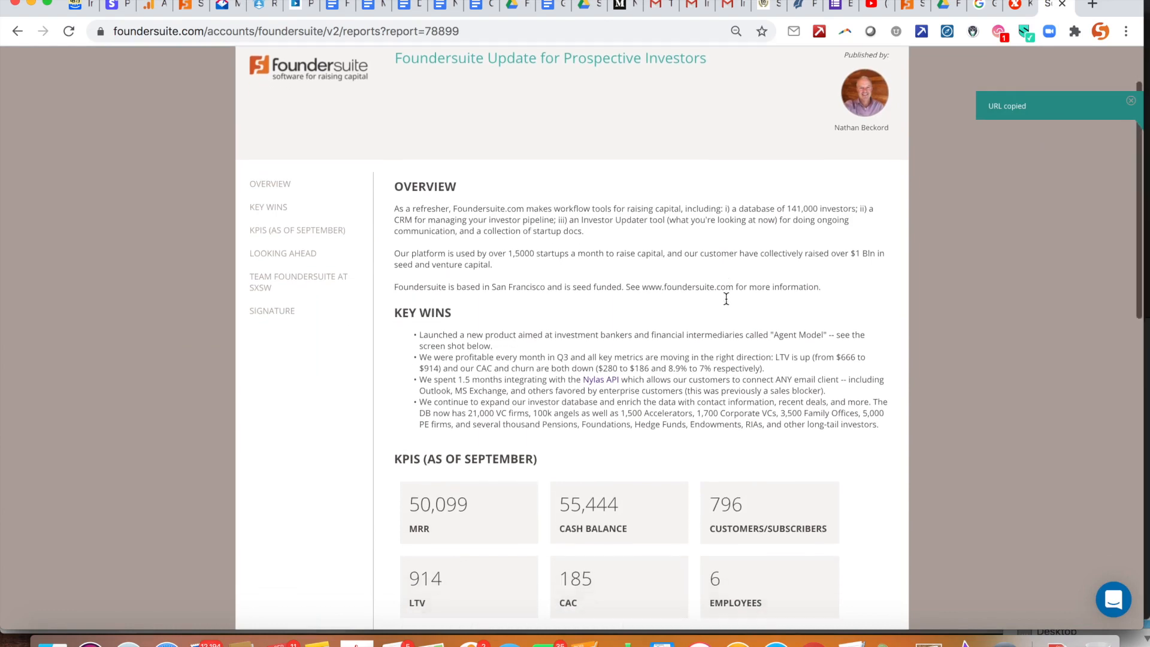
Scroll through the Foundersuite Update for Prospective Investors report
{"action": "scroll", "scroll_direction": "down", "scroll_amount": 3}
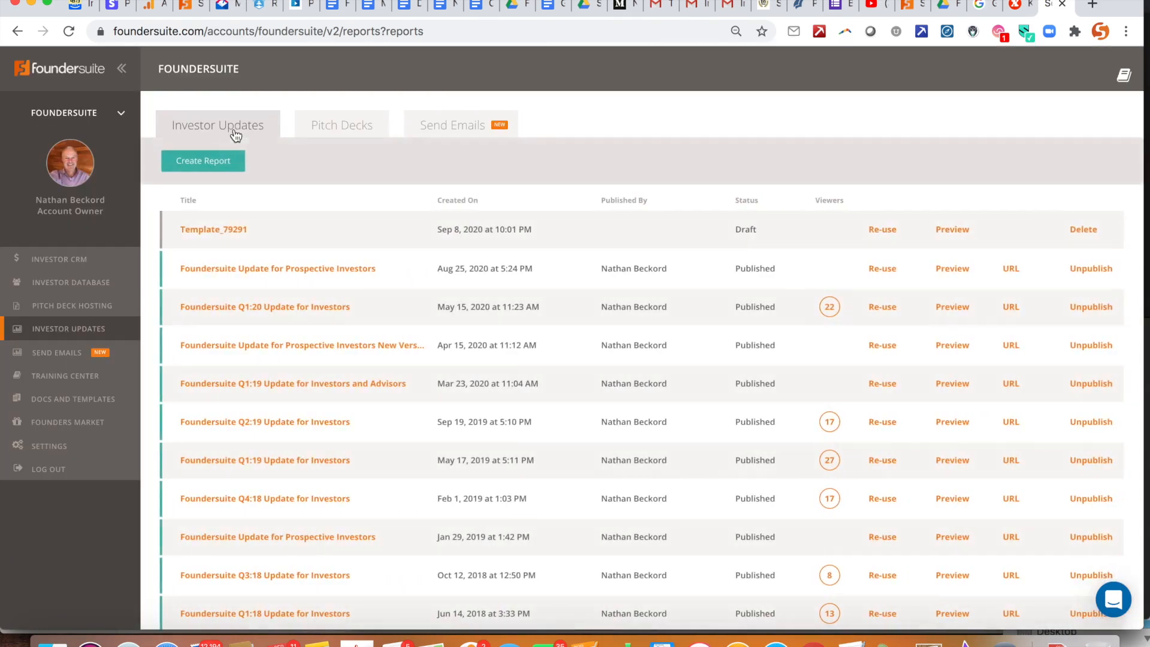
{"action": "mouse_move", "coordinate": [829, 306]}
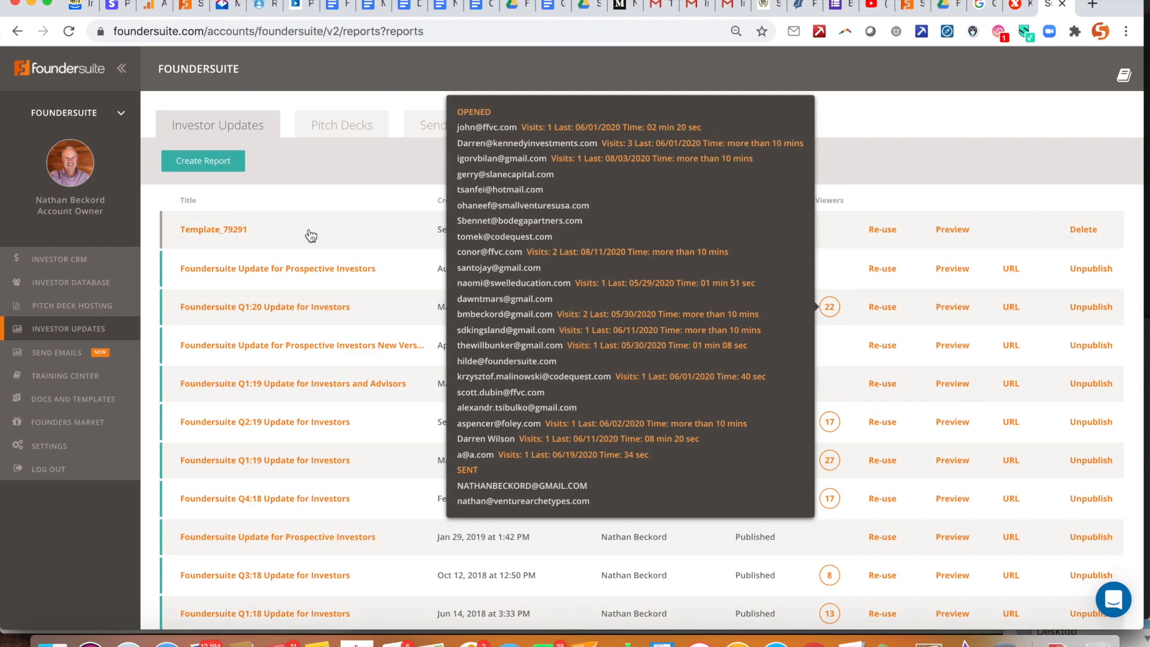
Check the Q1:20 update's 22 viewers and return to the Series B board
{"action": "left_click", "coordinate": [57, 353]}
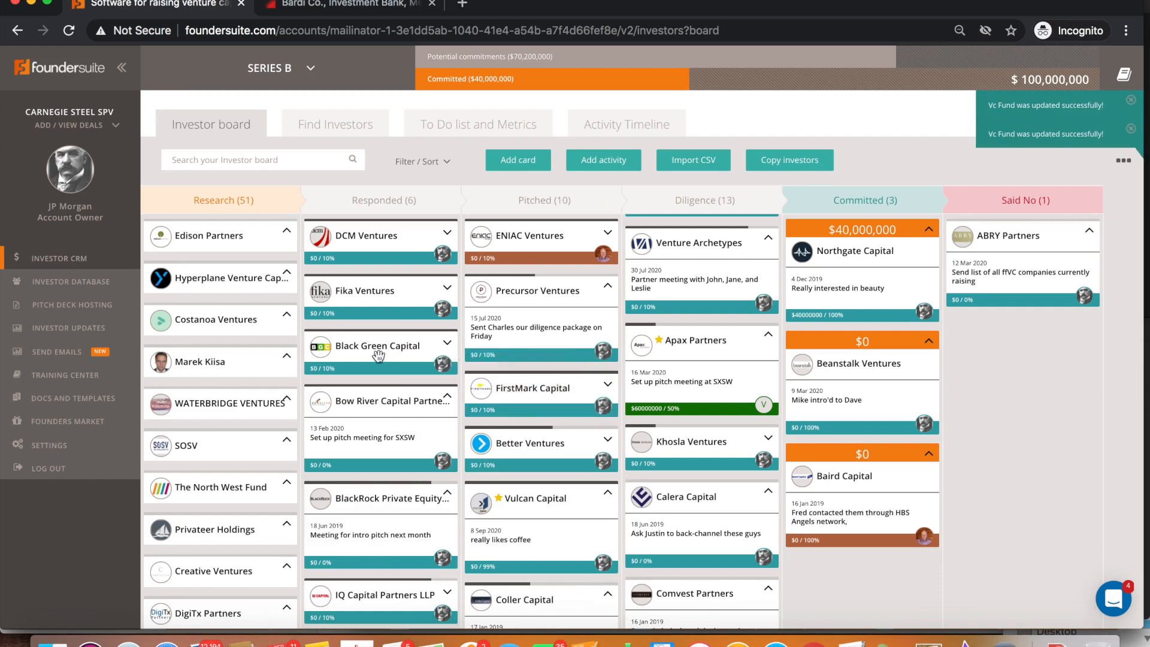
Drag the Fika Ventures card from Responded into the Pitched column
{"action": "left_click_drag", "start_coordinate": [360, 290], "coordinate": [510, 352]}
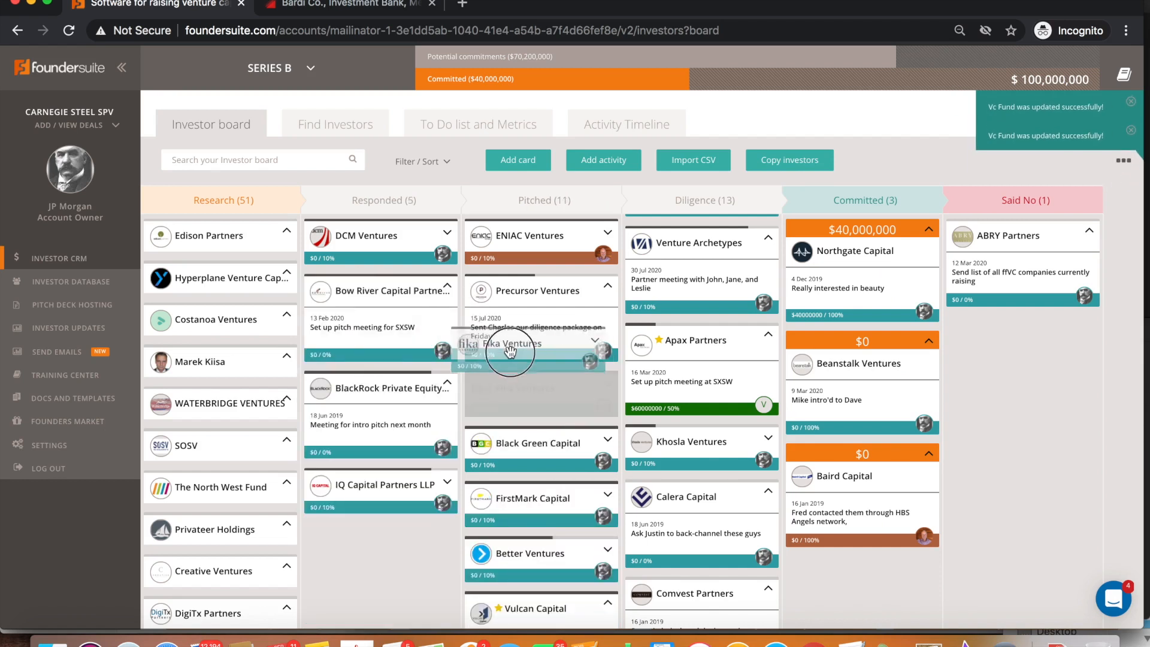